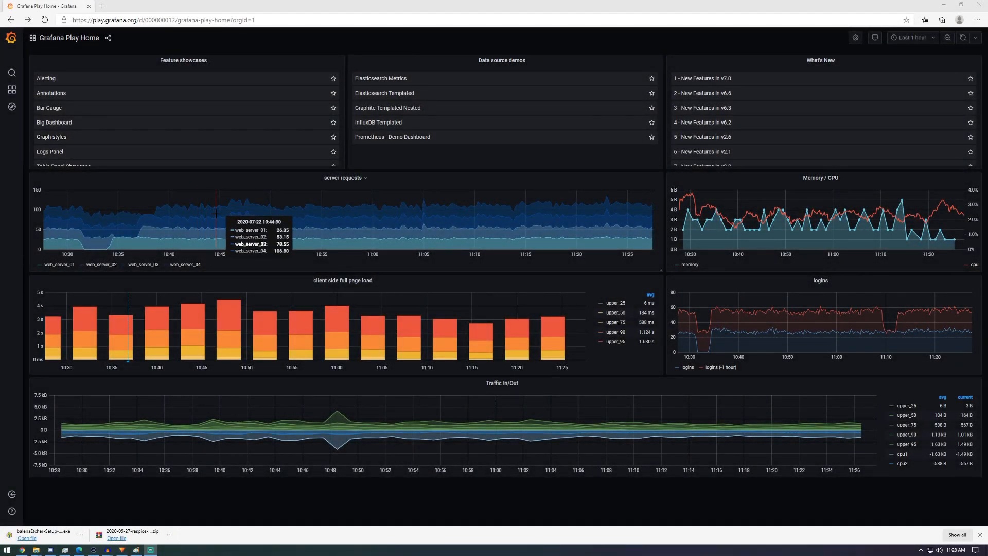
mouse_move(3, 117)
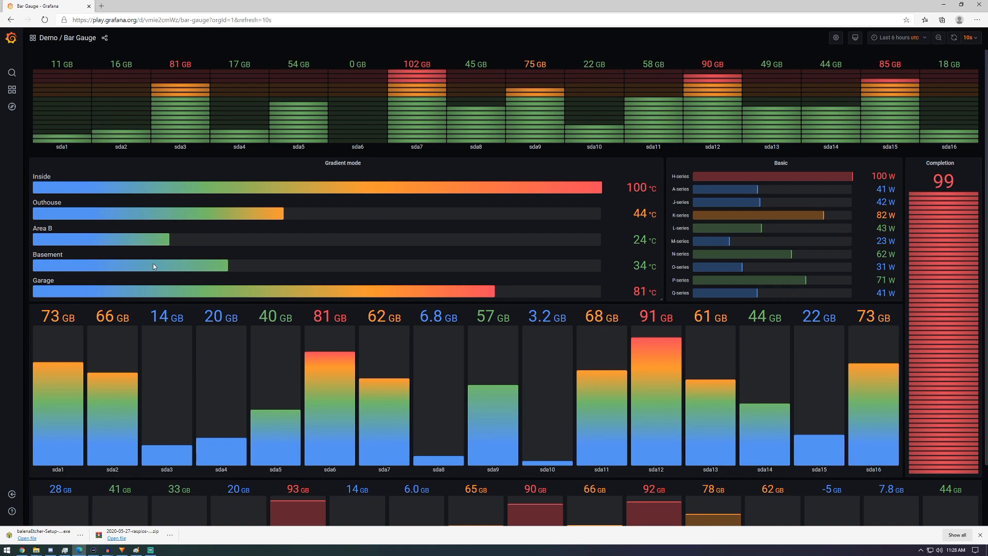
- Browse the Grafana Play demo dashboards and open the Install Grafana on Raspberry Pi tutorial
scroll(down, 3)
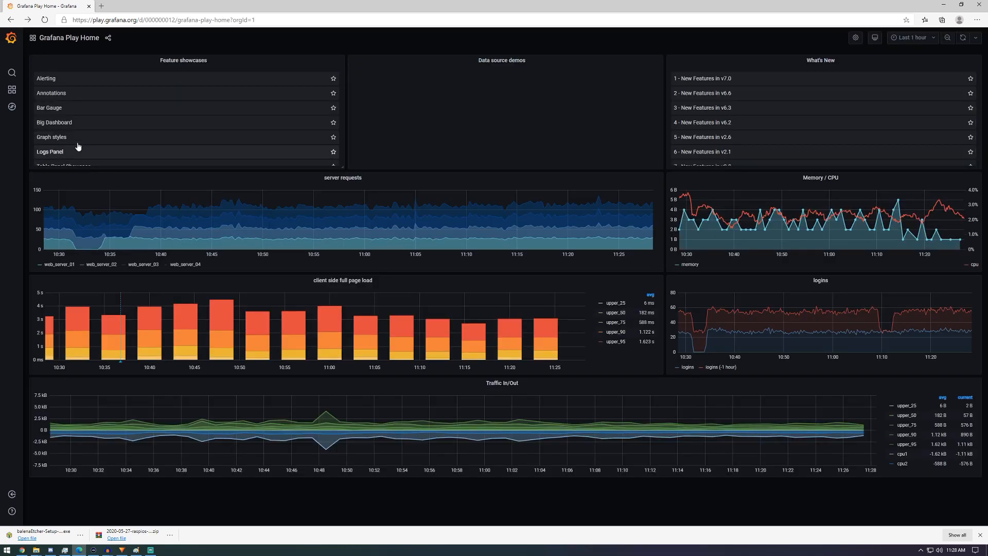
click(52, 137)
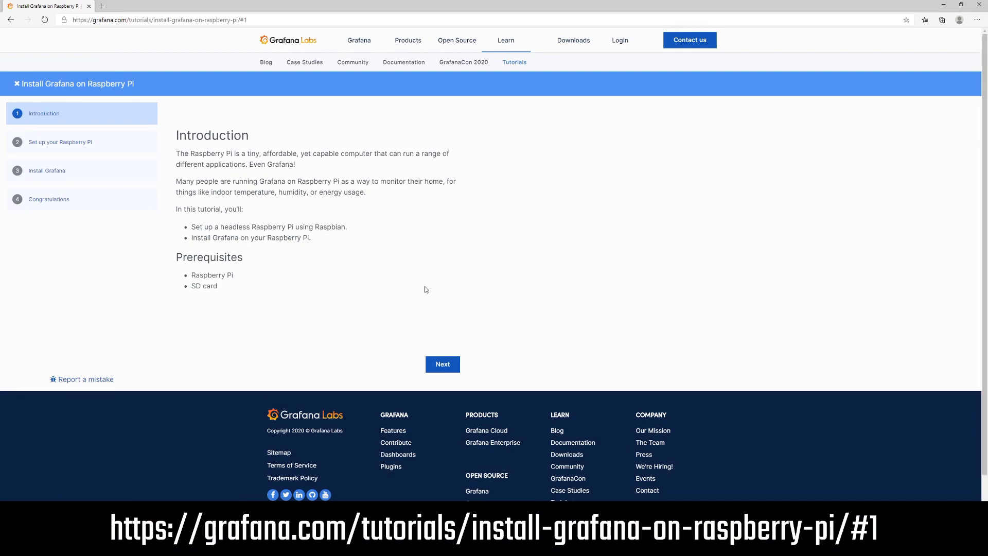
click(442, 364)
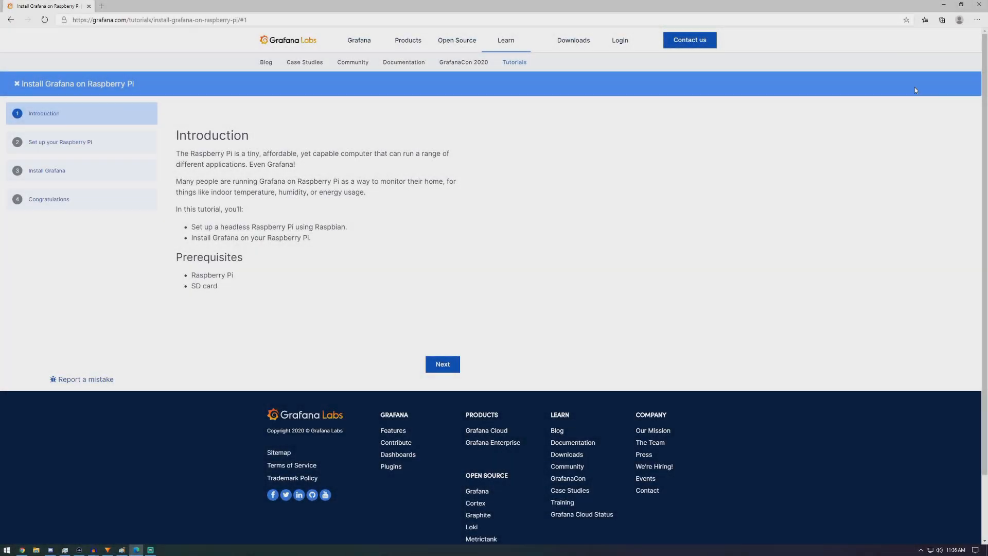
mouse_move(982, 49)
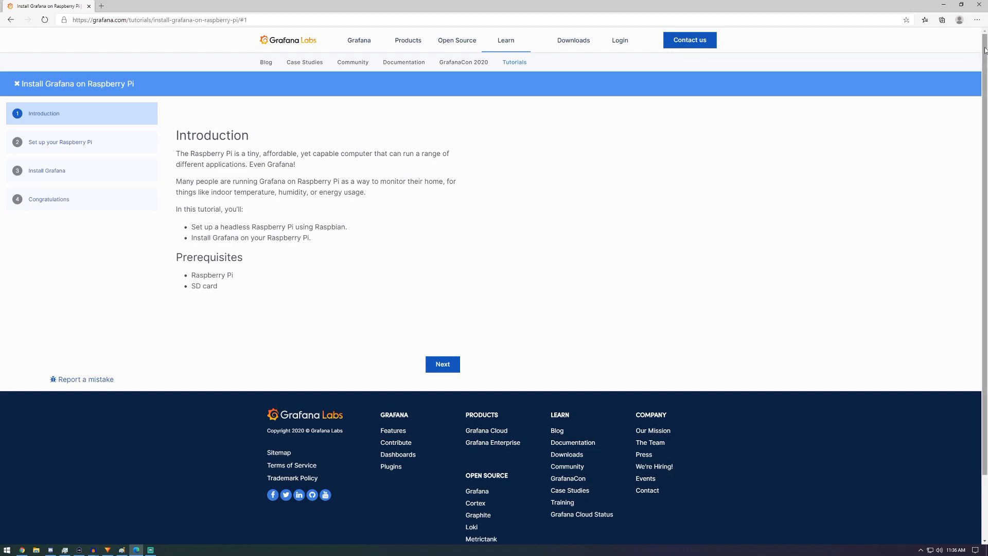
mouse_move(509, 169)
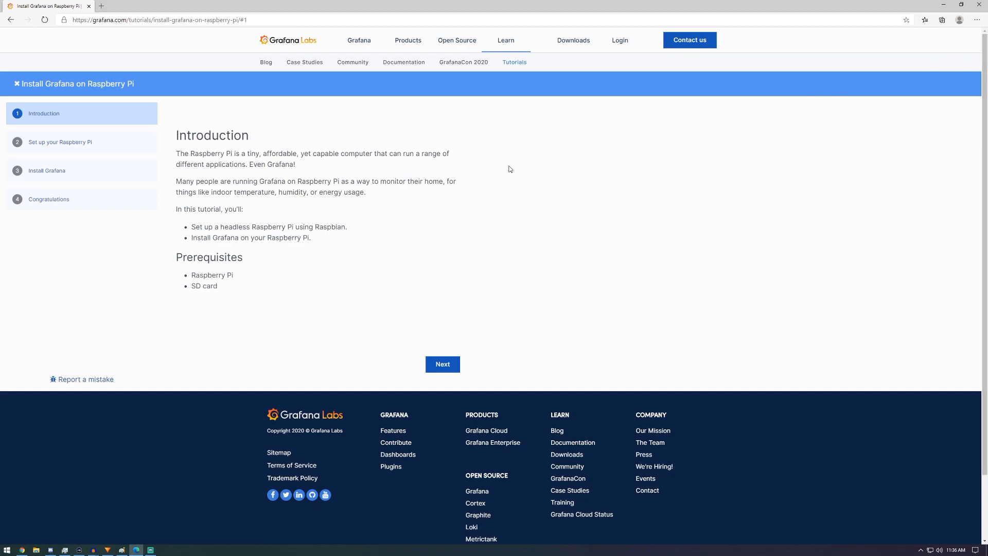
mouse_move(415, 242)
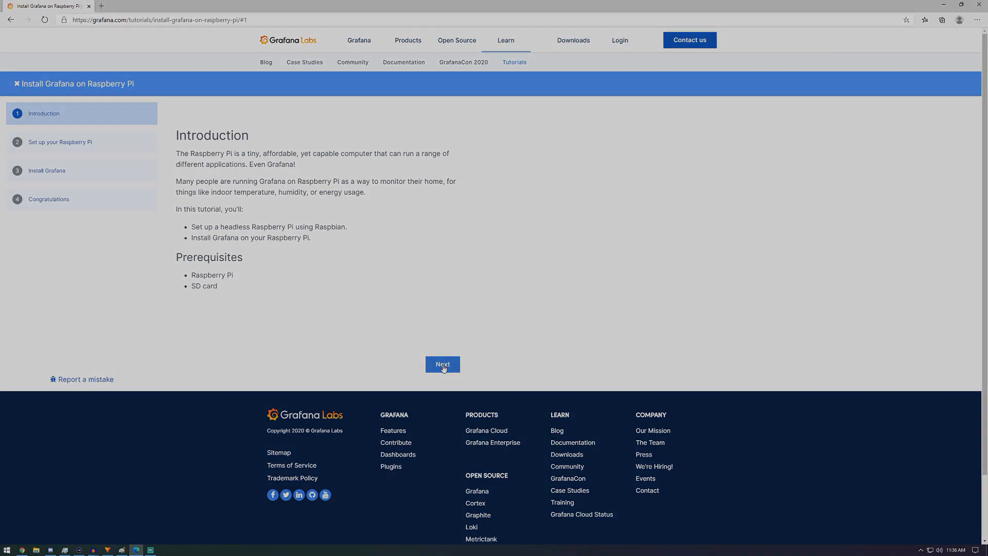
- Advance to the Raspberry Pi setup step and download the Raspbian Lite image
click(441, 364)
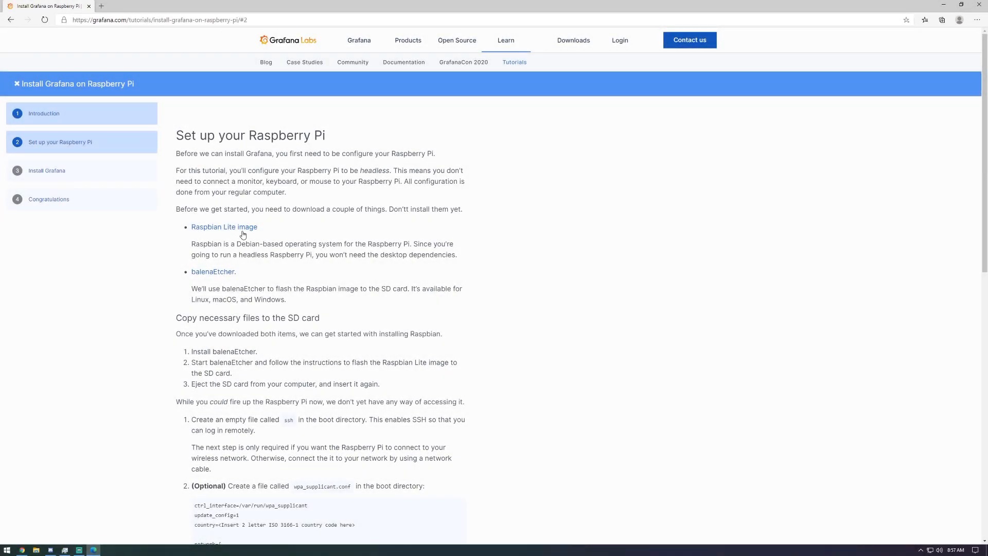
click(224, 226)
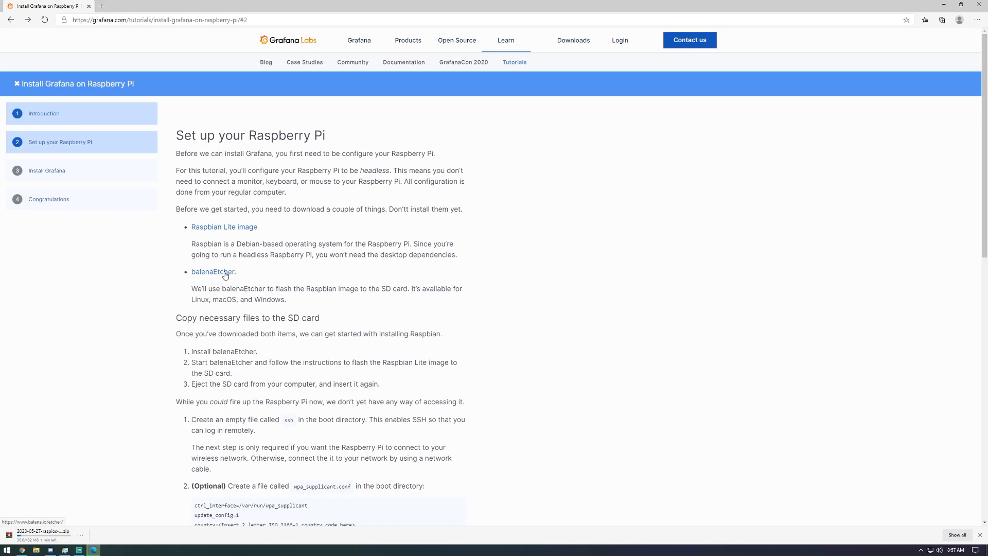
click(212, 271)
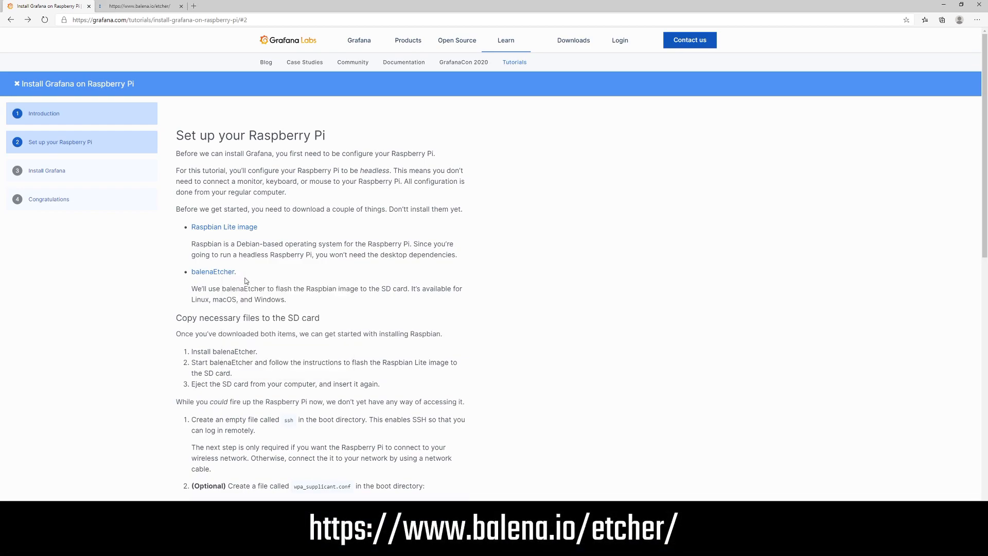
- Download the balenaEtcher installer for Windows from balena.io and return to the tutorial
click(139, 7)
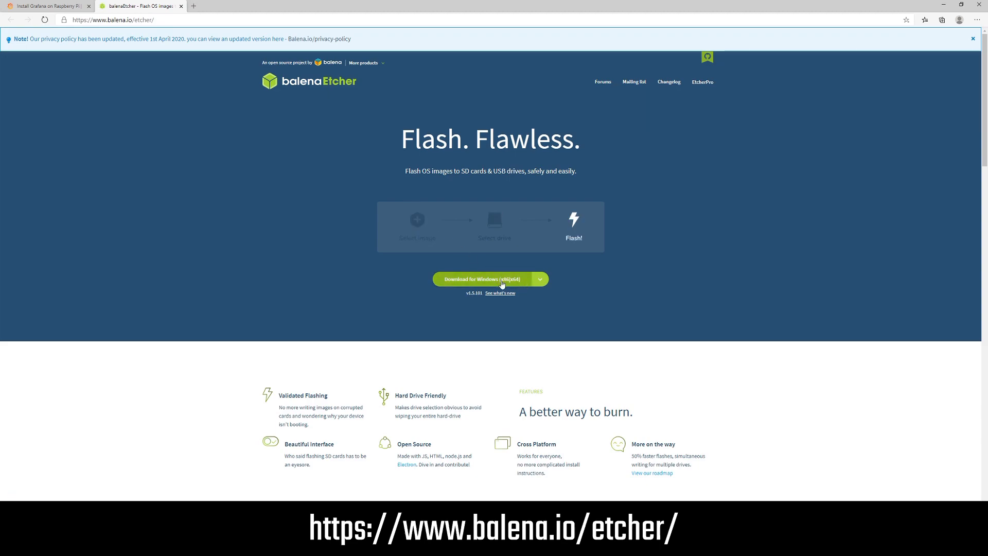
click(480, 278)
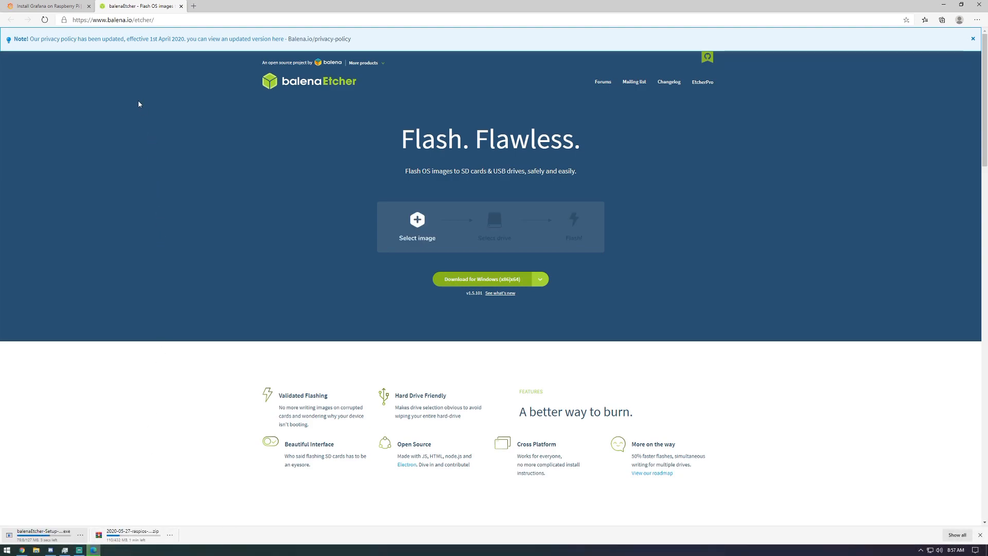
click(47, 6)
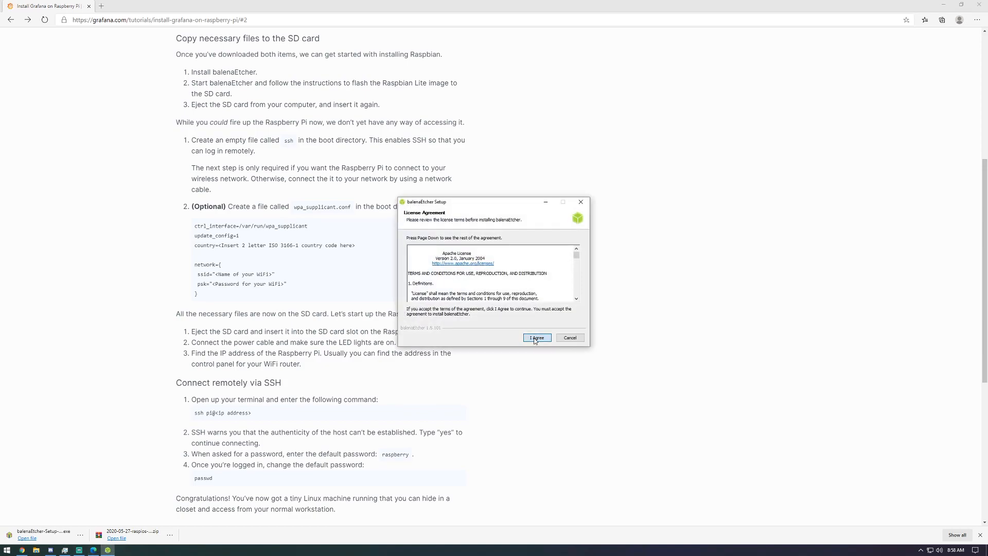
- Accept the Etcher license and select the downloaded Raspbian Lite image from Downloads
click(536, 337)
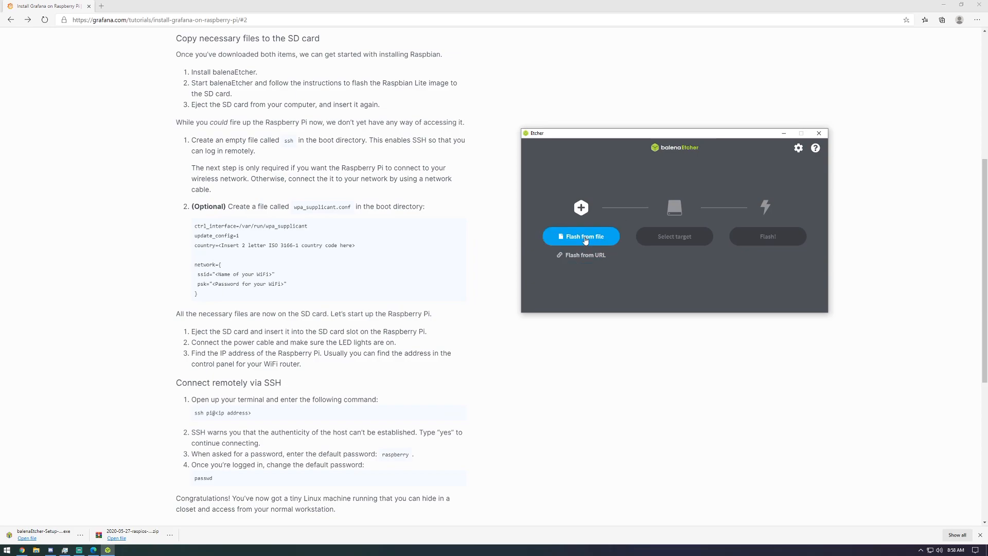
click(581, 236)
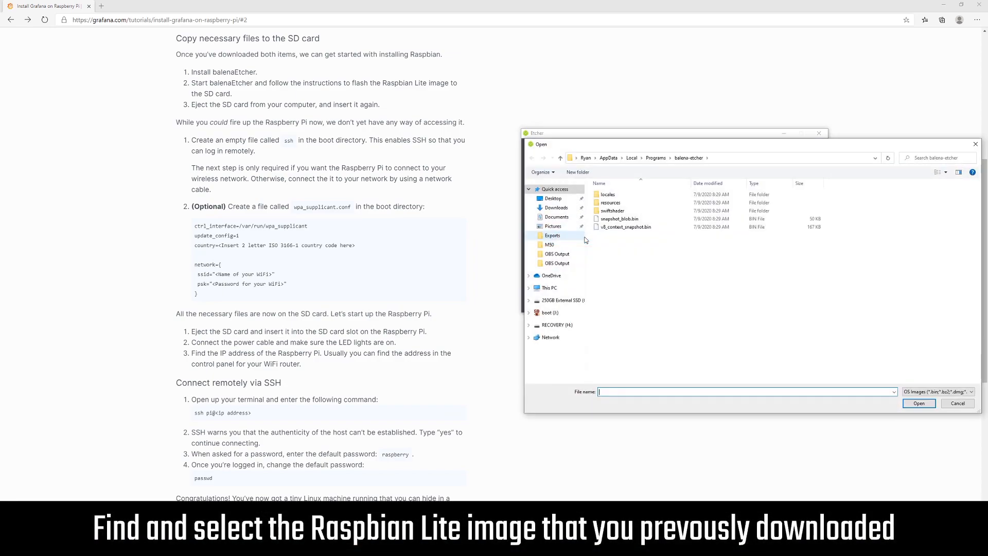
click(555, 206)
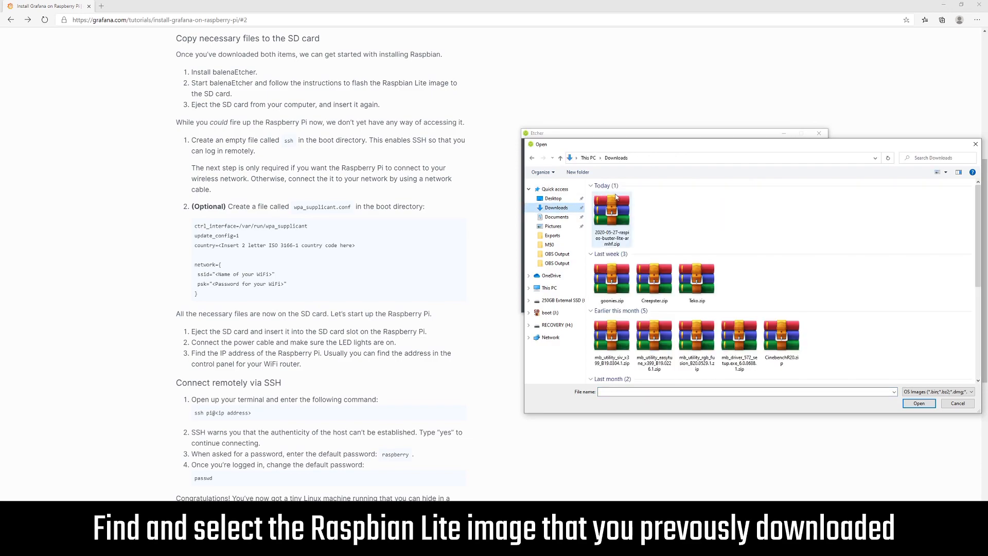
click(918, 403)
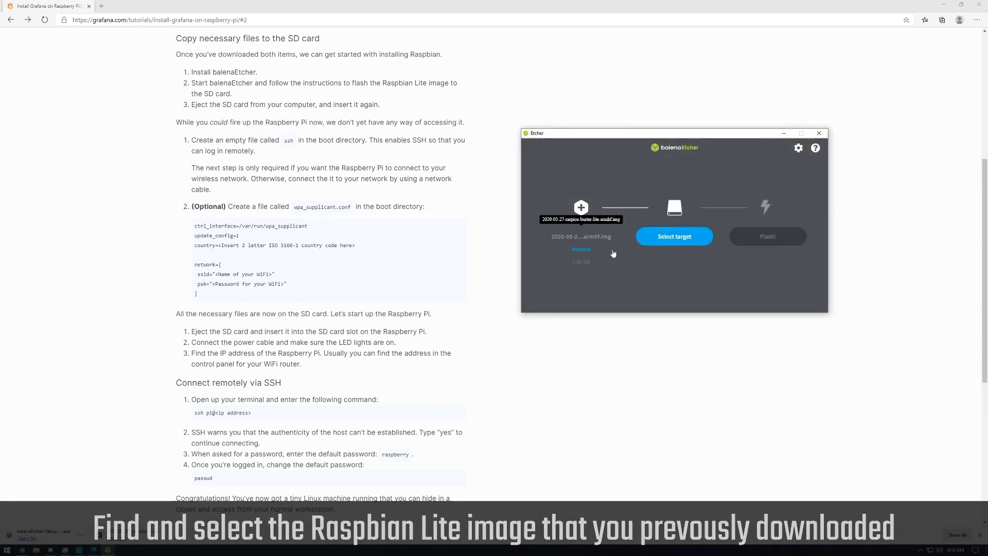
- Select the 15.9 GB SDHC Card as the target and start flashing the image
click(673, 237)
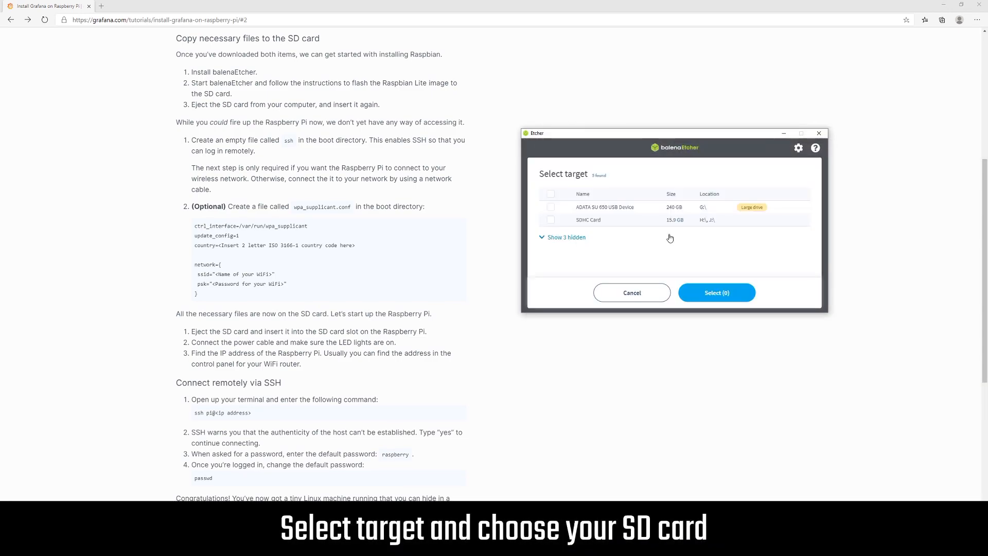
click(549, 219)
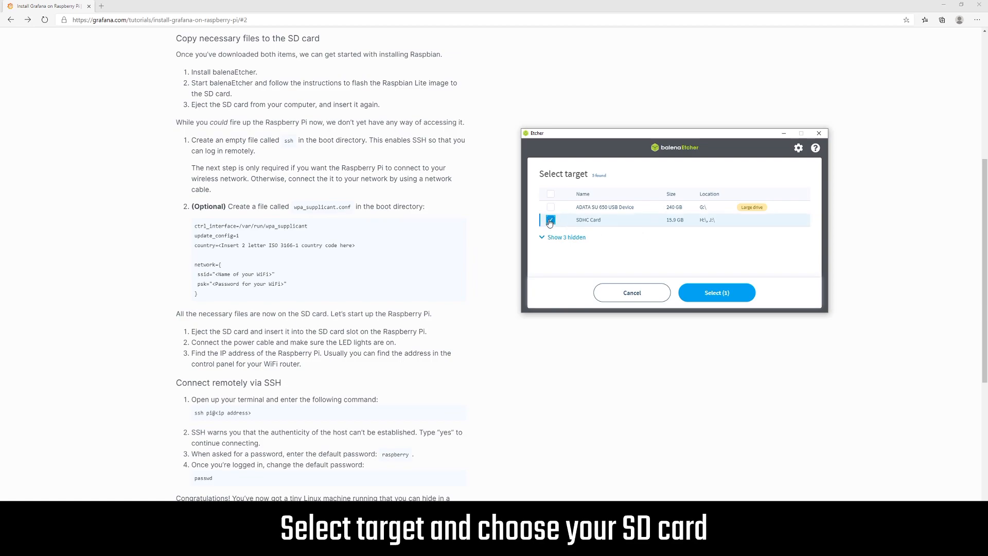
click(716, 292)
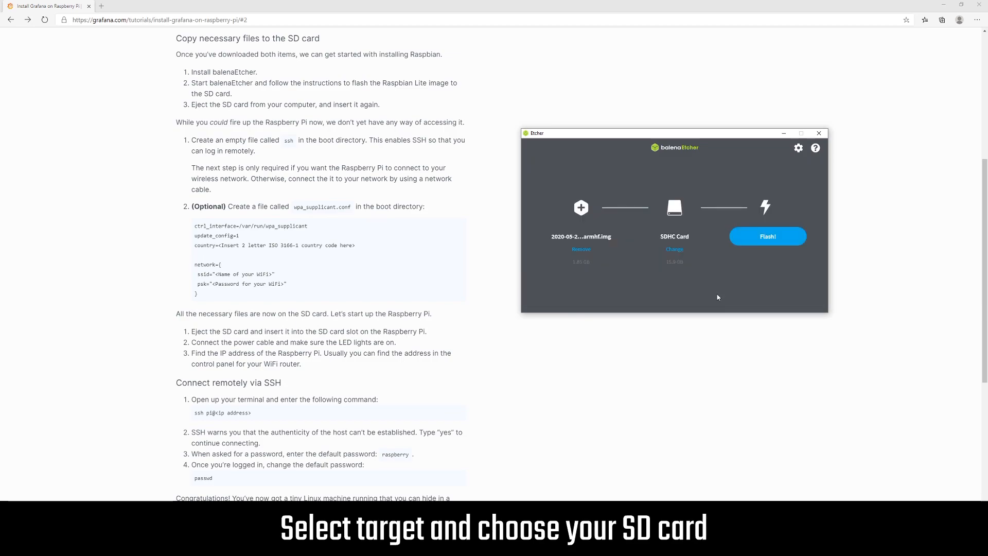
click(767, 237)
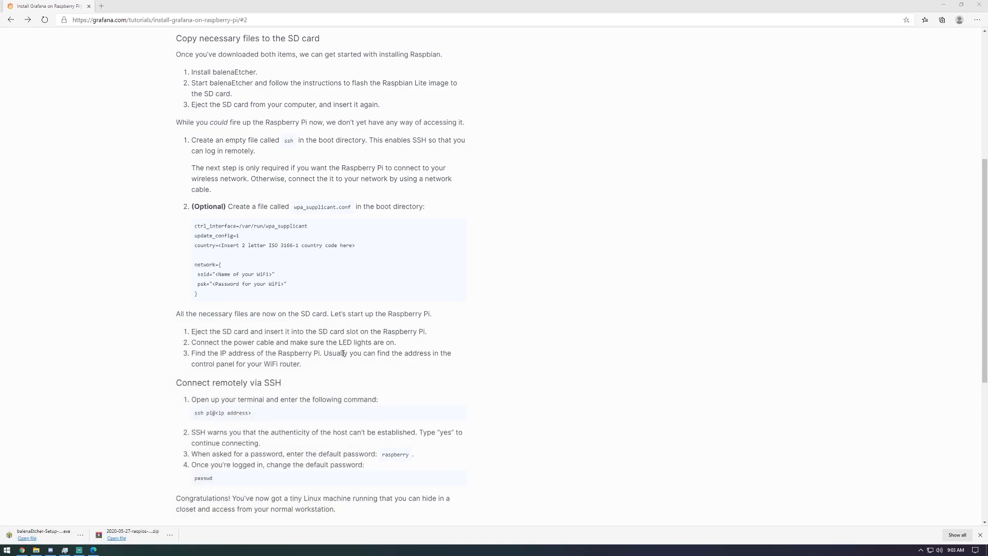
- Create an empty ssh text document in the SD card's boot (H:) drive and close Explorer
right_click(847, 290)
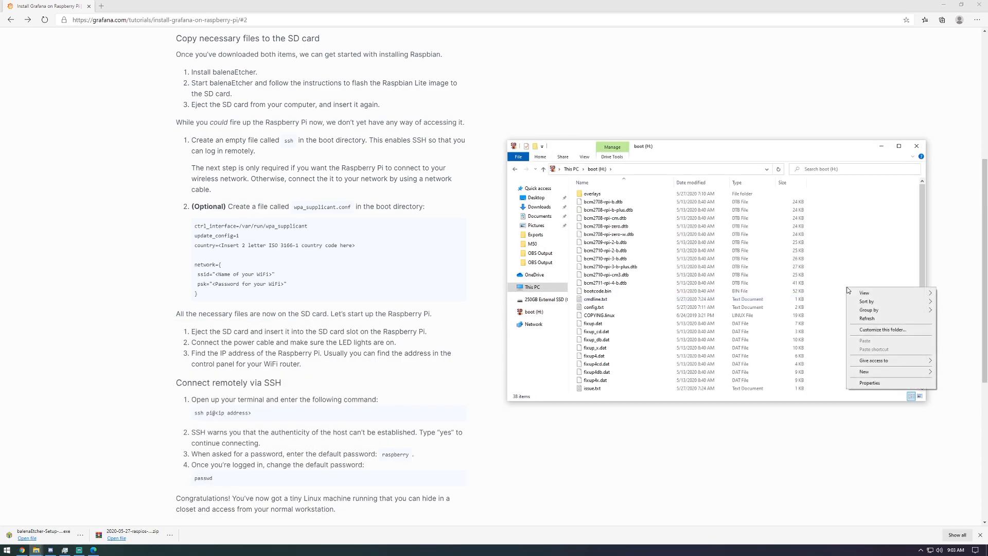
click(864, 372)
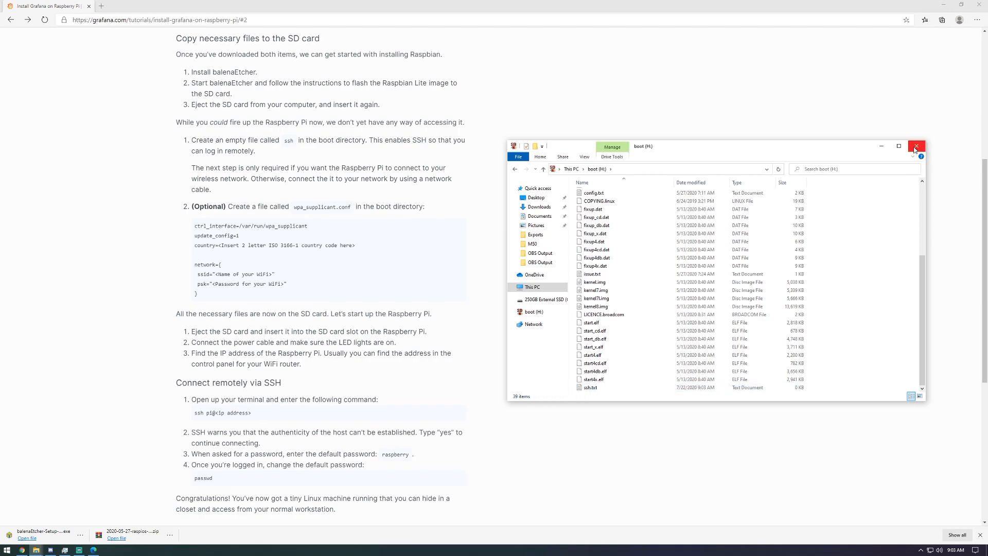
click(917, 145)
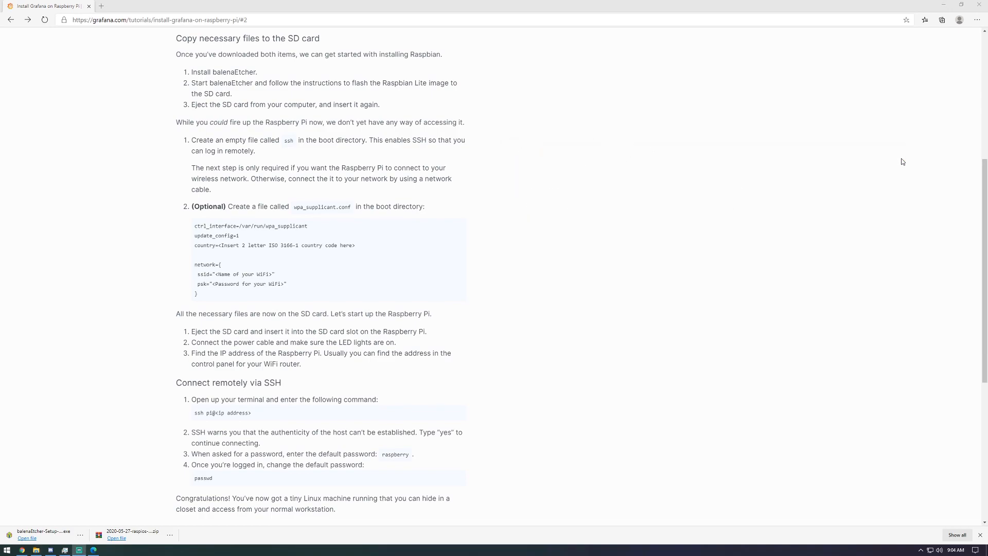
mouse_move(914, 163)
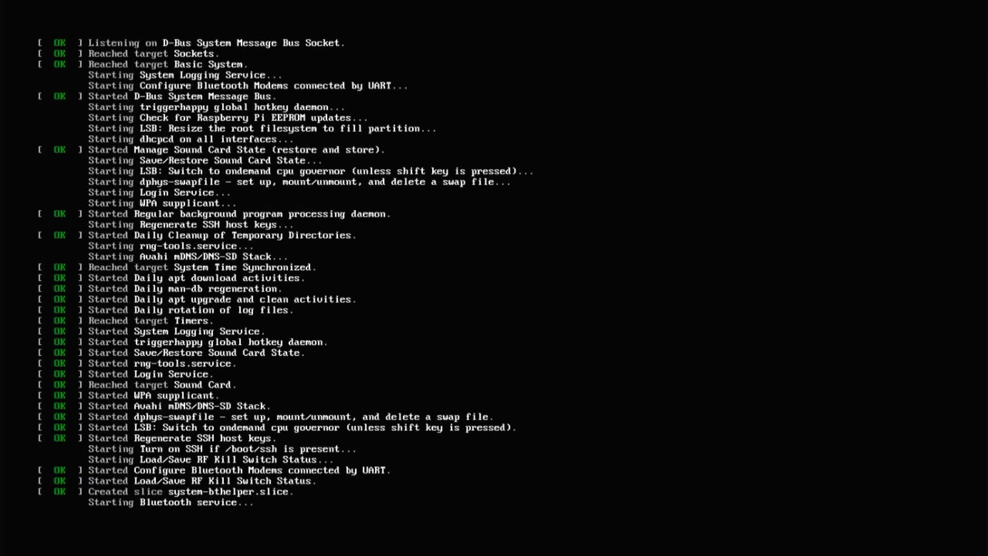
- Watch the Raspberry Pi boot messages scroll by on the console
scroll(down, 3)
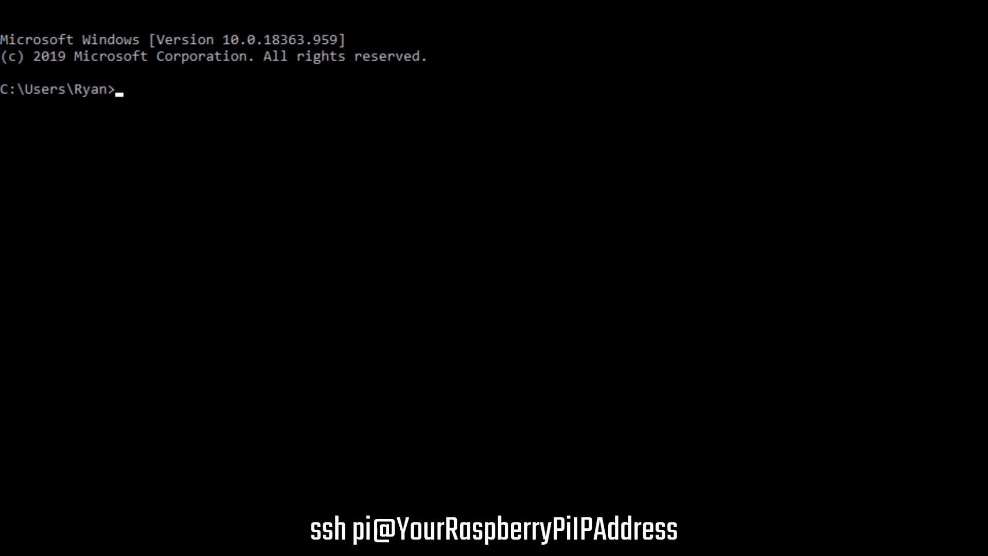
text(ssh pi@)
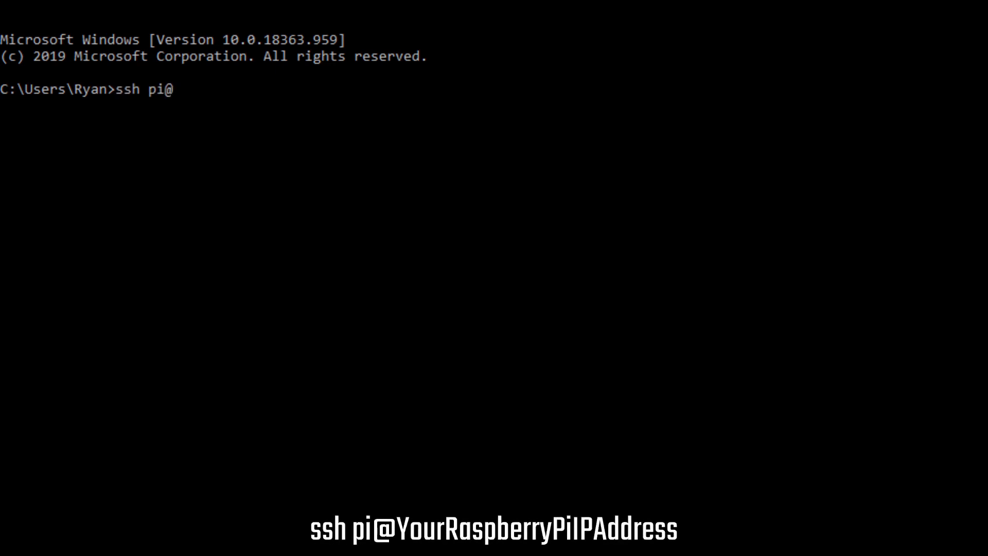
text(192.16)
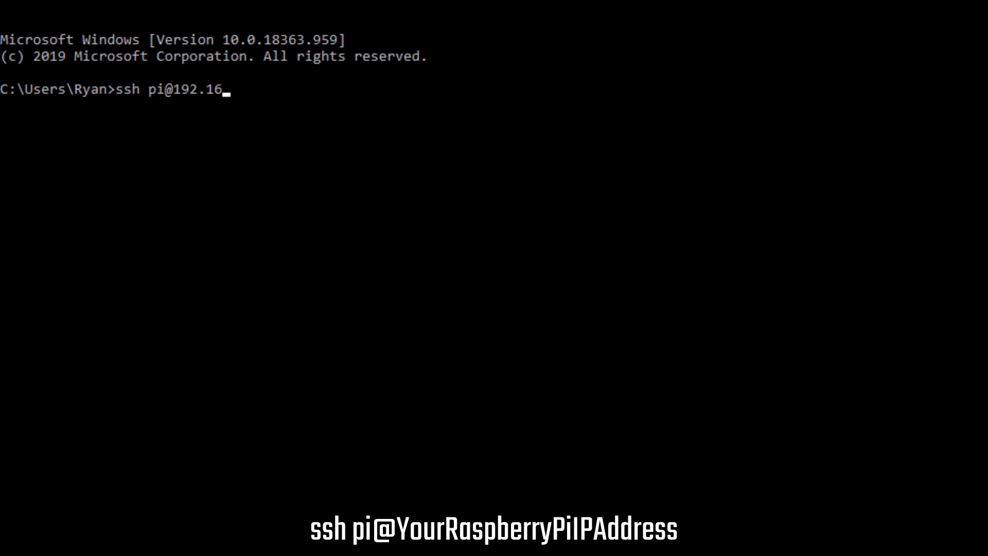
text(8.99.220)
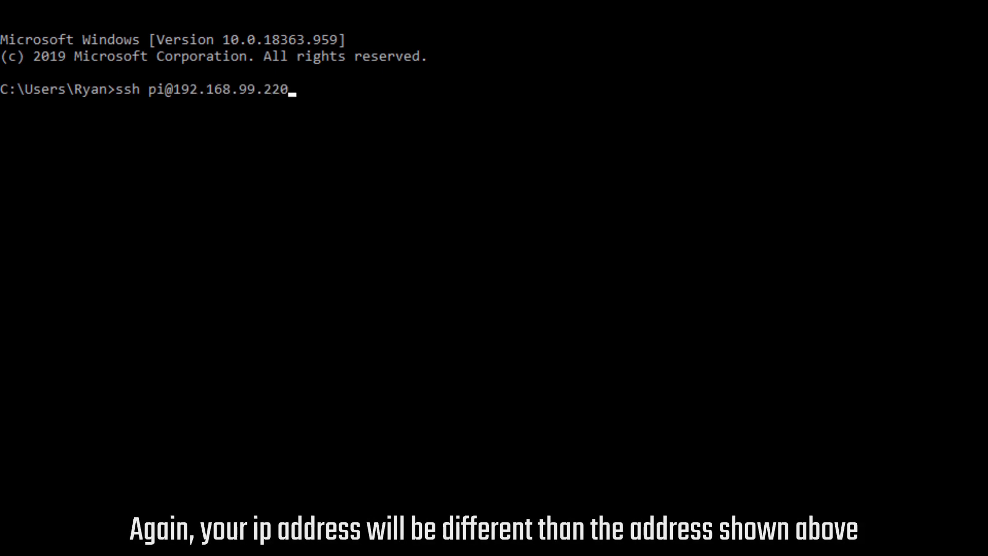
text(yes/no)? ye)
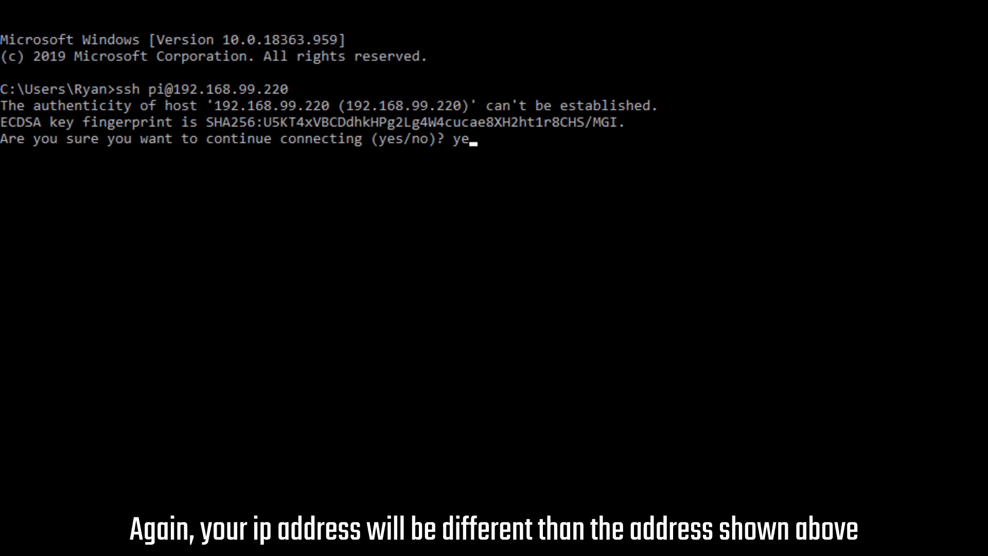
key(enter)
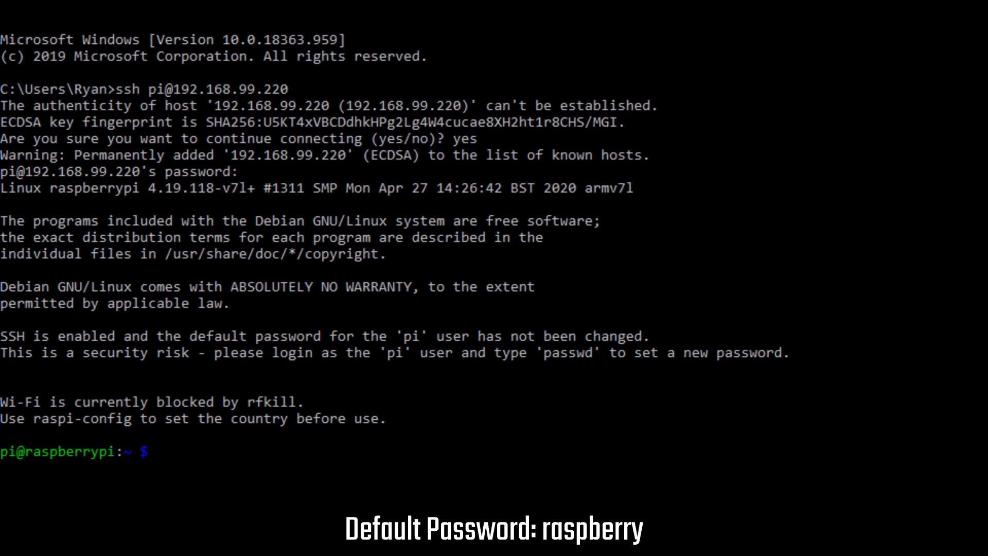
- Change the pi user's password with passwd, entering and confirming the new password
text(p)
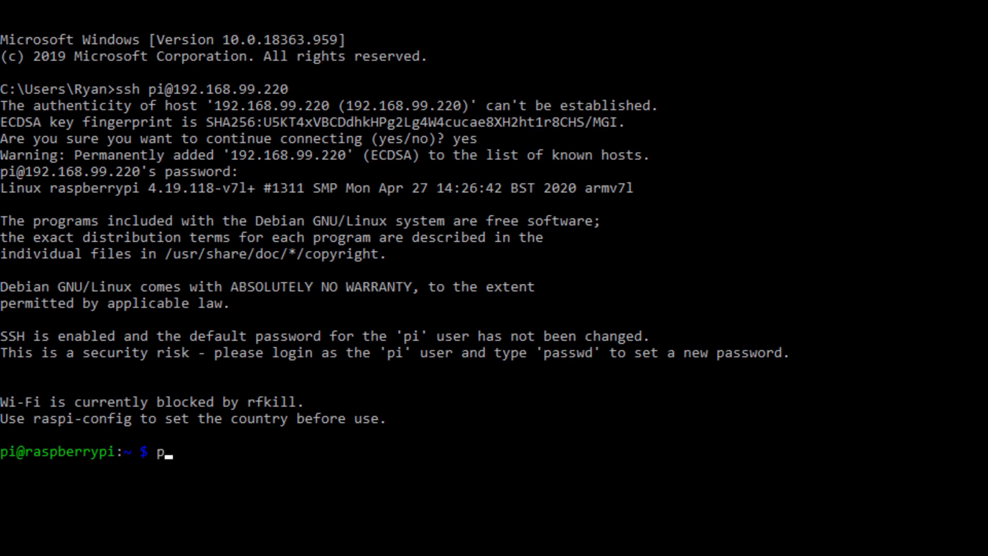
text(asswd)
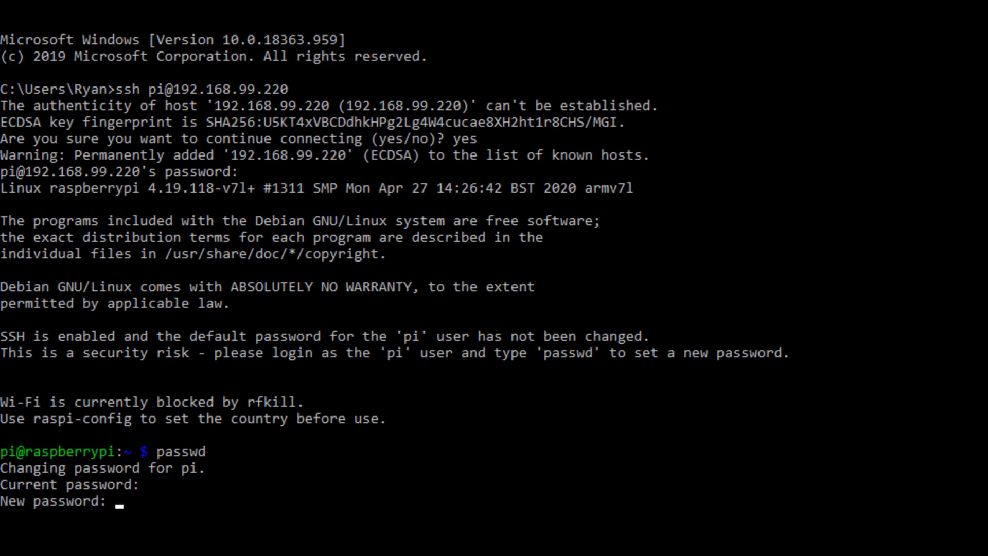
key(Enter)
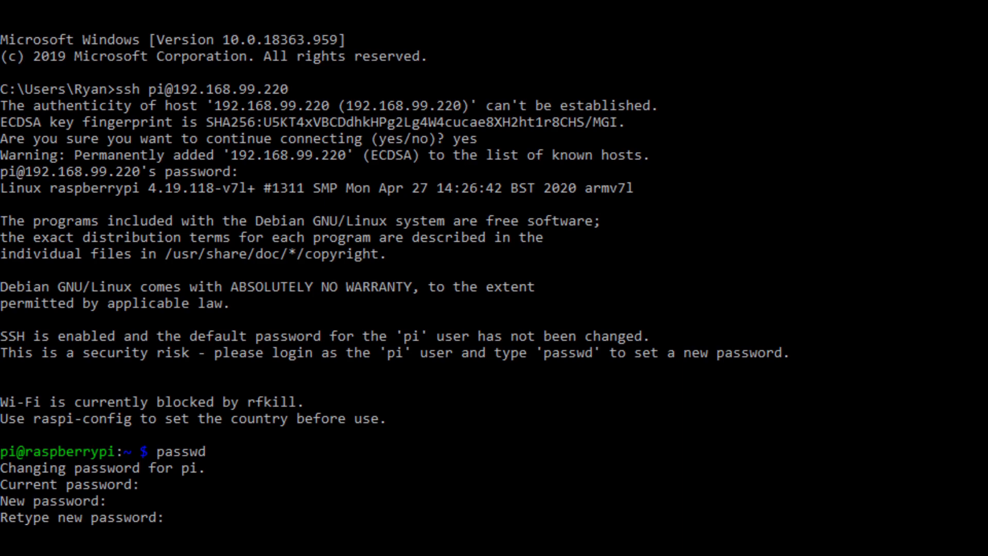
key(Enter)
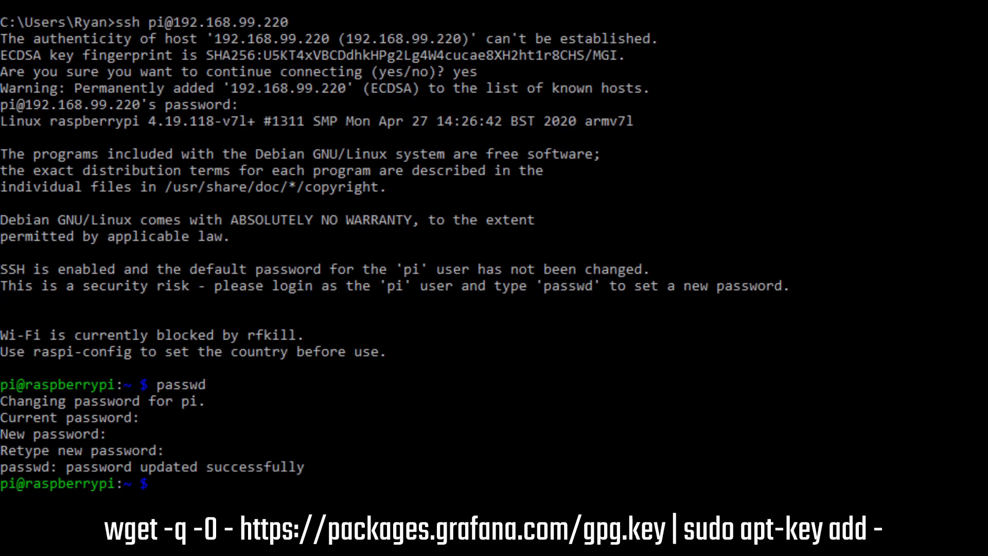
- Add the Grafana gpg signing key with wget | apt-key and run sudo apt-get update
text(wget -q -O - https://packages.grafana.com/gpg.key | sudo apt-key add -)
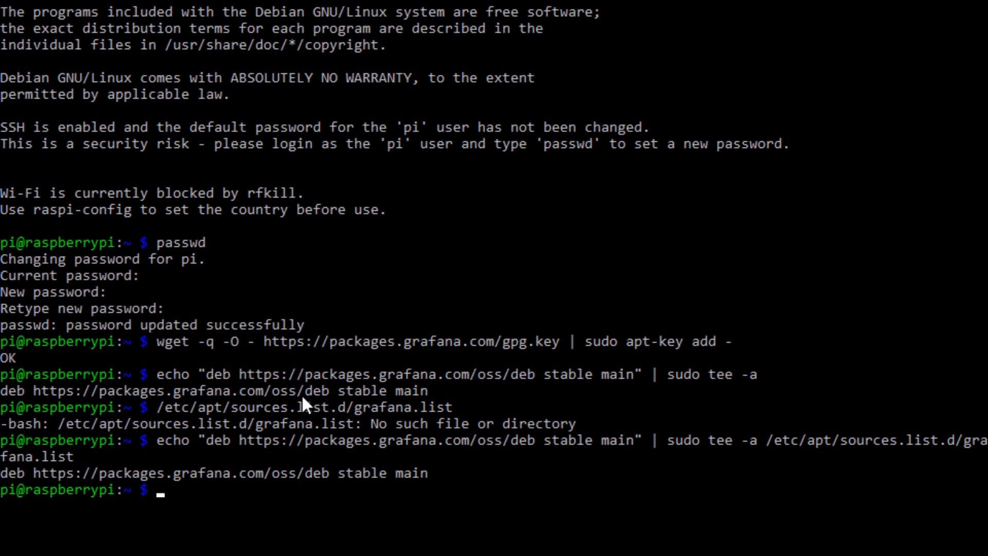
text(sudo apt-get update)
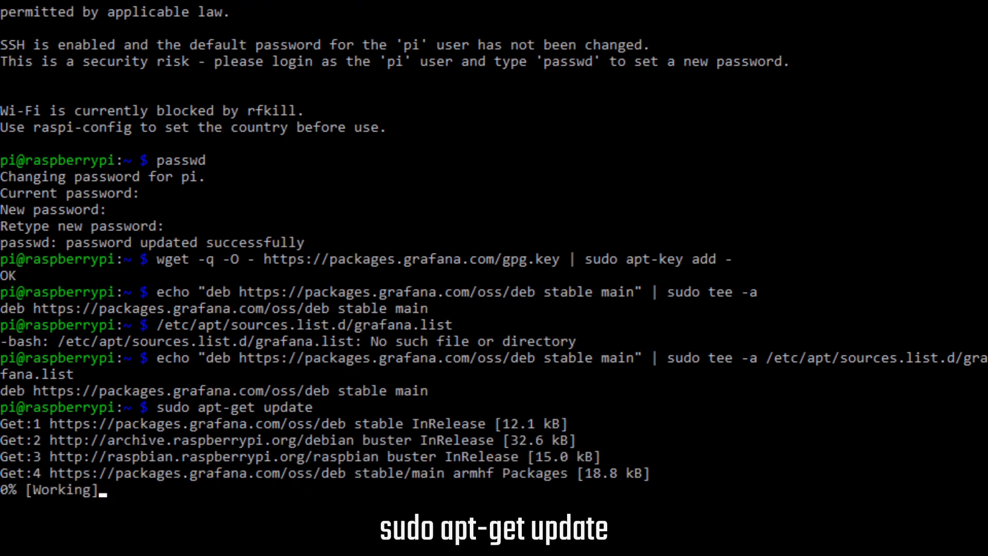
scroll(down, 3)
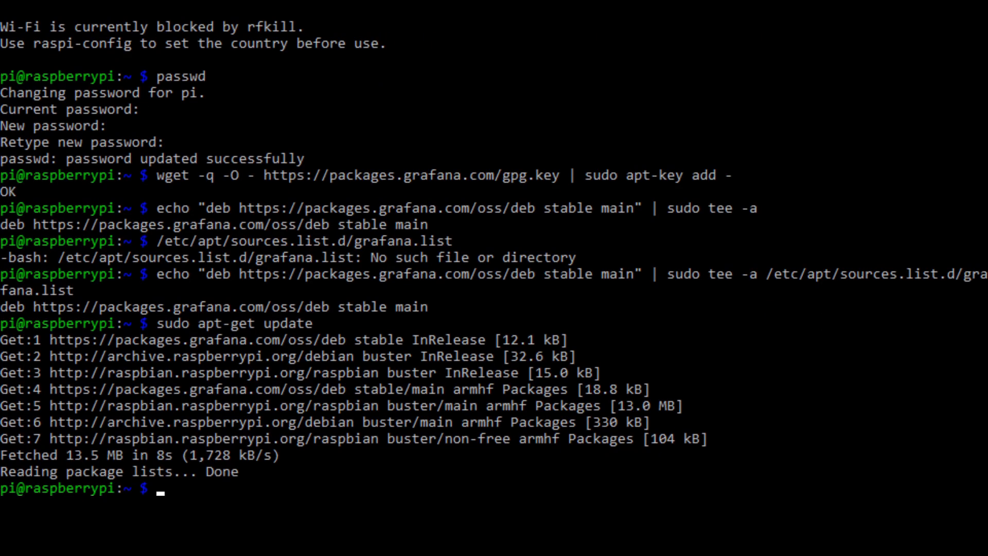
mouse_move(627, 482)
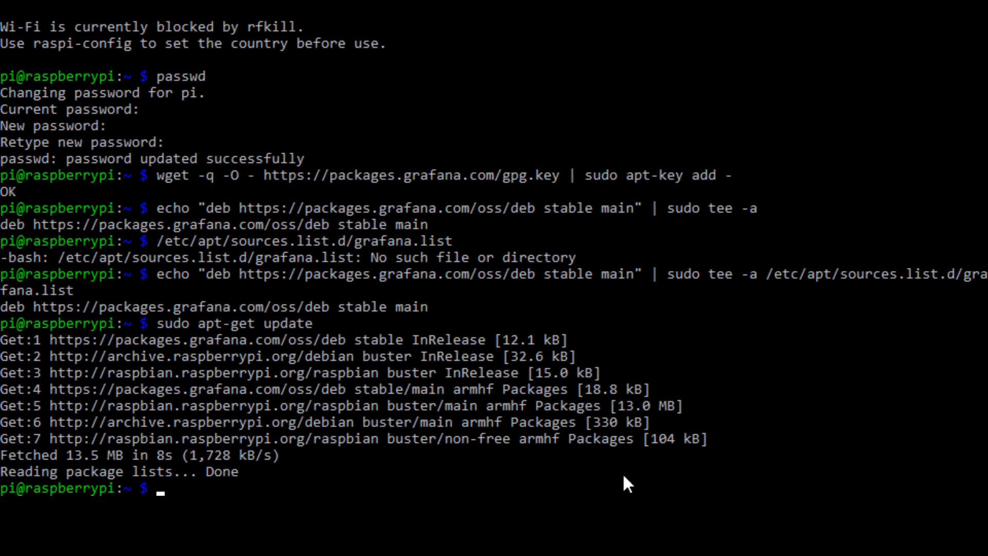
- Install Grafana 7.1.0 on the Pi with sudo apt-get install -y grafana
text(sudo apt-get install -y grafana)
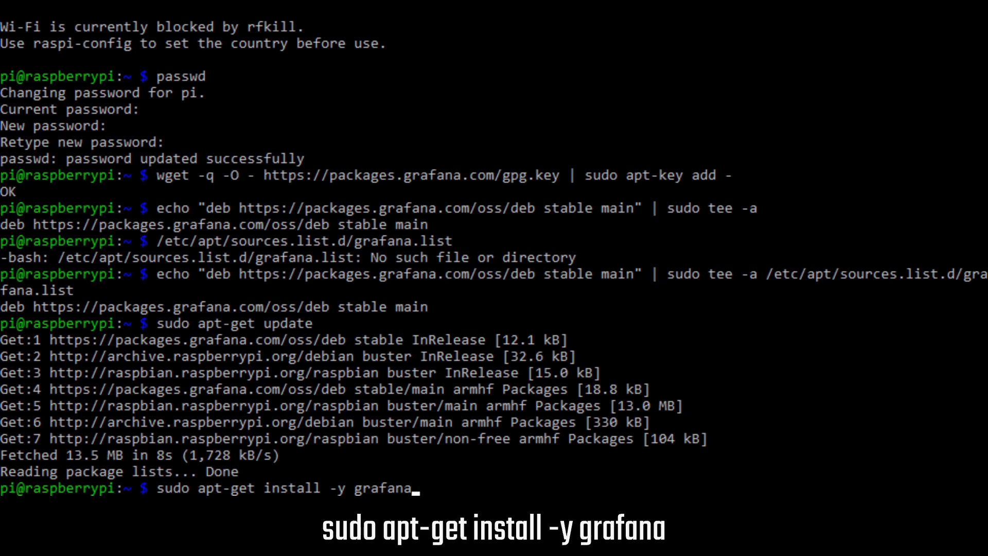
key(Return)
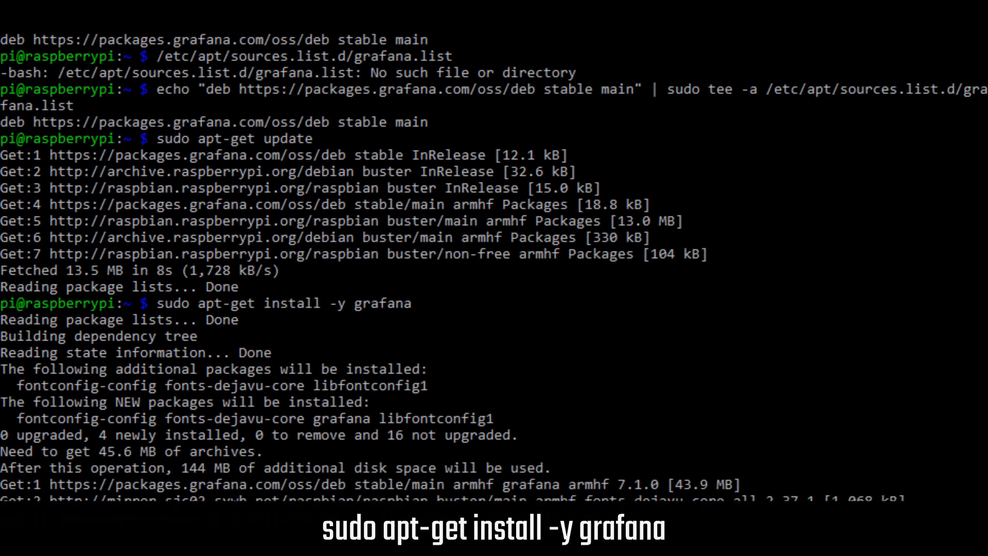
scroll(down, 3)
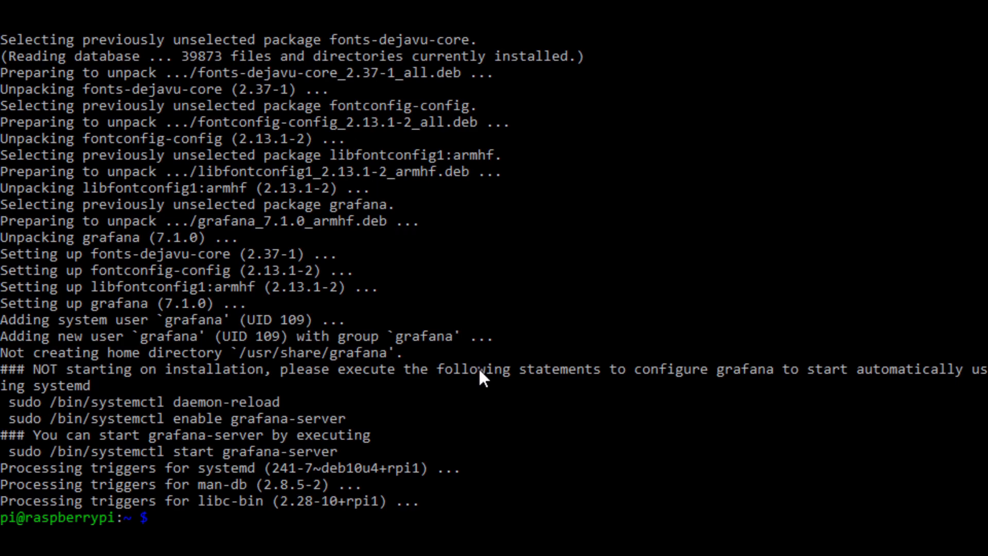
mouse_move(619, 520)
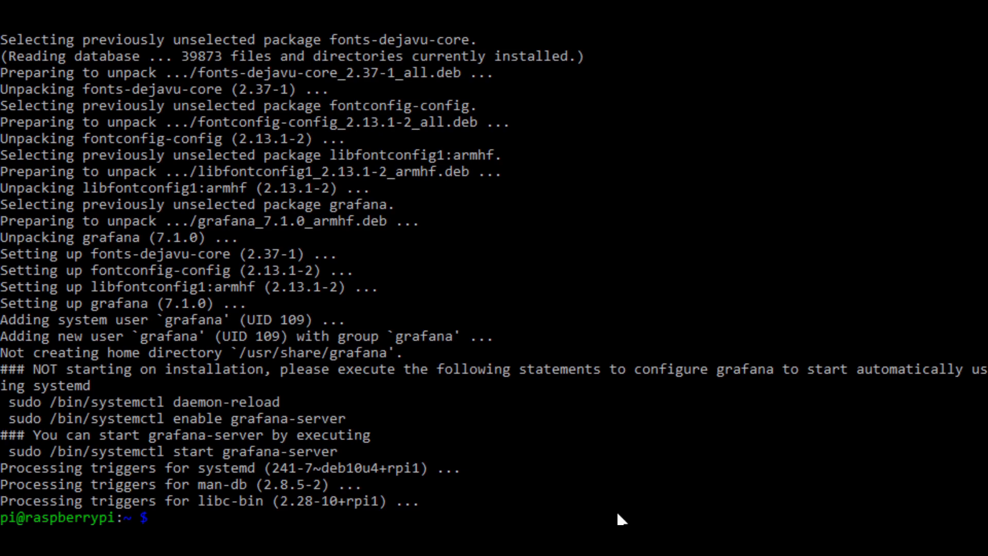
- Enable the grafana-server service with sudo /bin/systemctl enable grafana-server
text(sudo /bin/systemctl enable grafana-server)
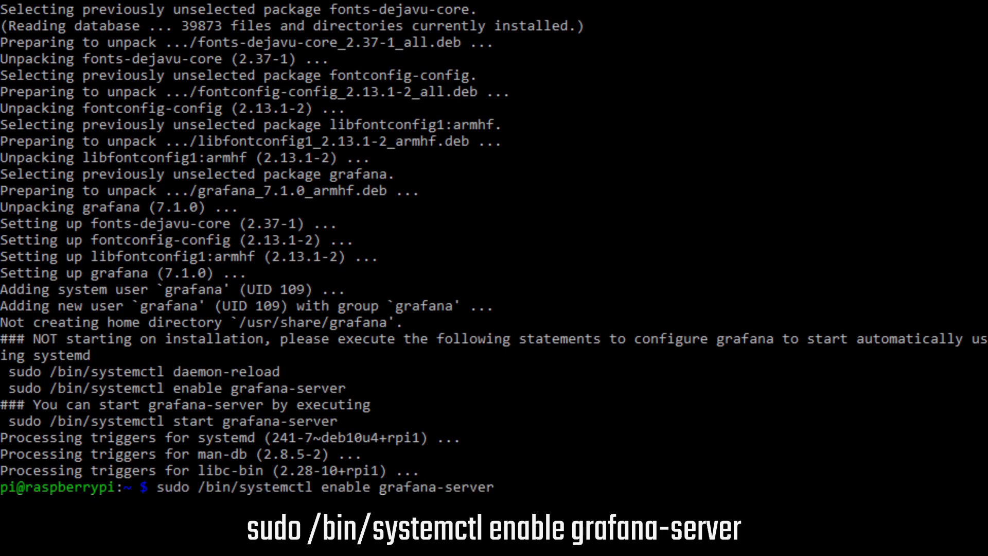
key(Return)
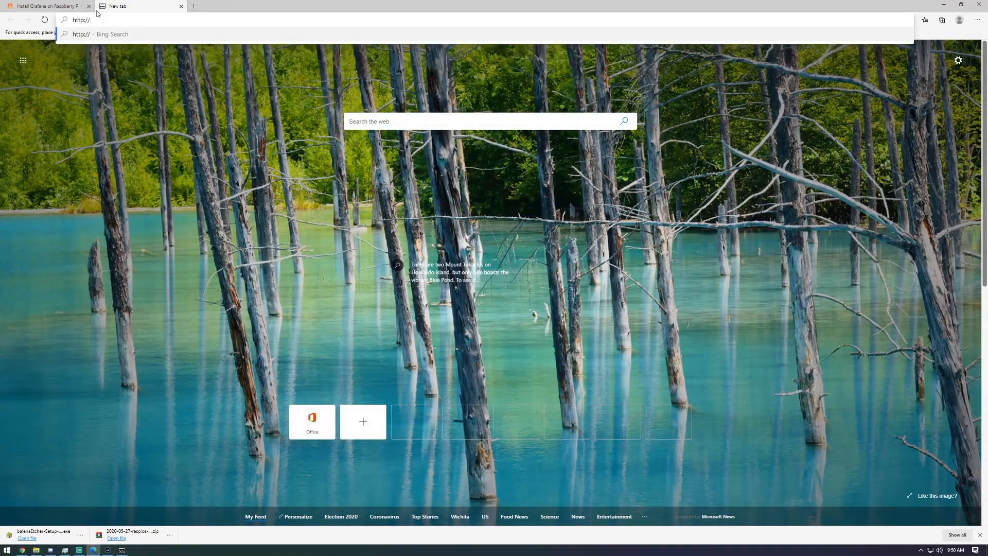
- Browse to the Pi's Grafana at 192.168.99.220:3000 and enter admin as the username
text(192.168.)
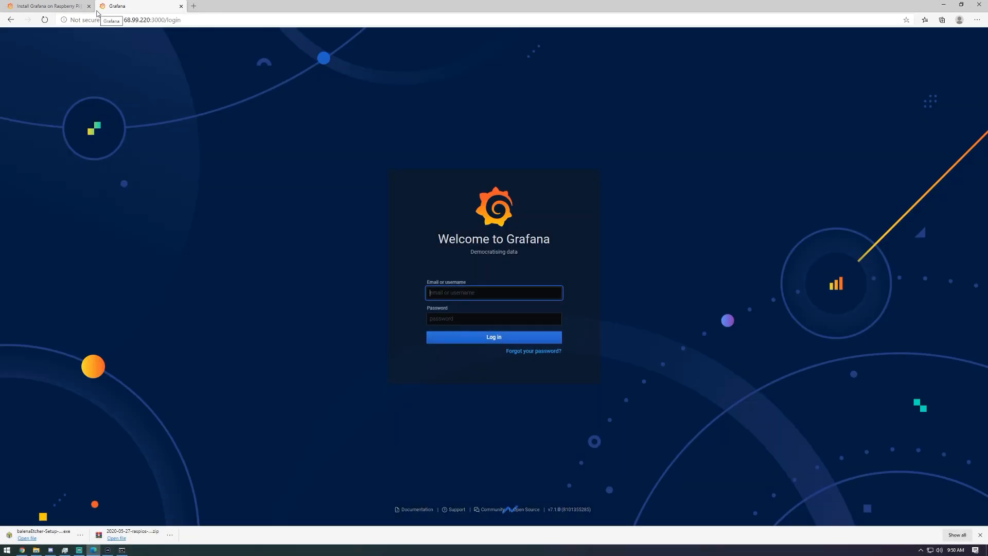
text(admin)
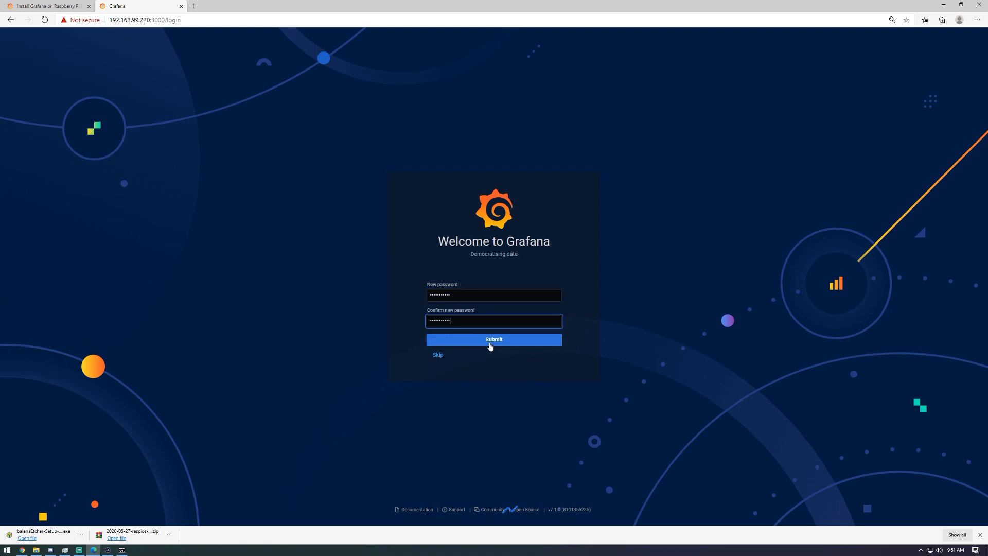
- Submit the new admin password to land on the Welcome to Grafana home dashboard
click(493, 339)
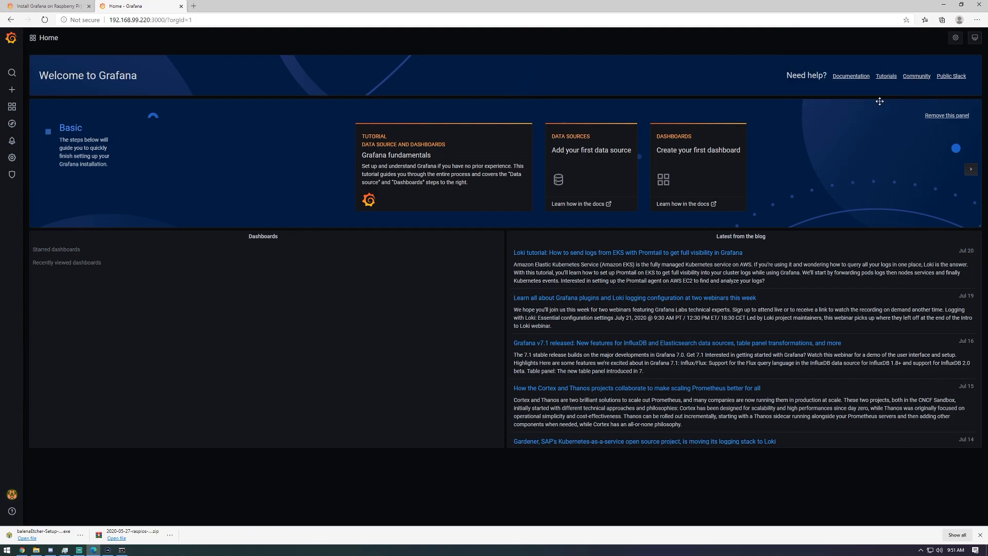
mouse_move(535, 8)
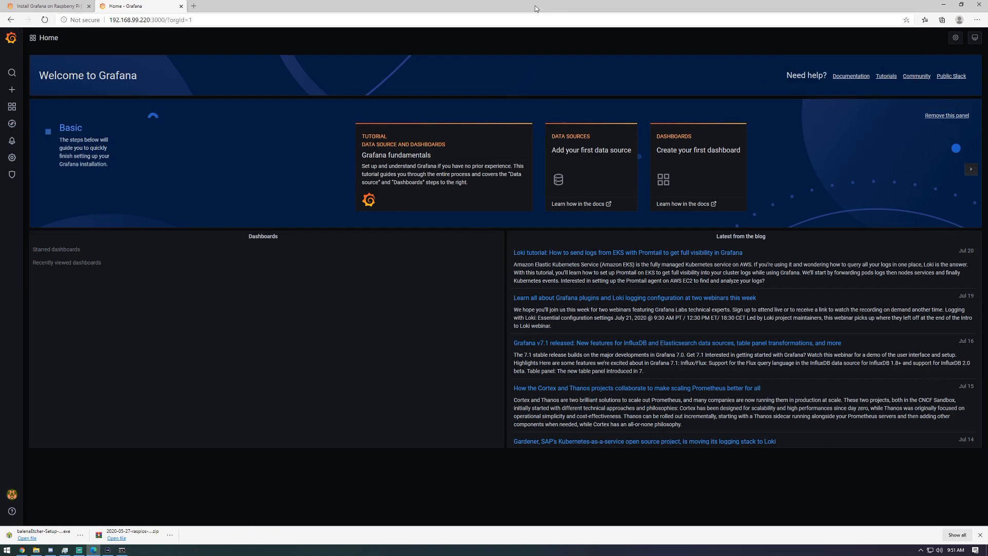